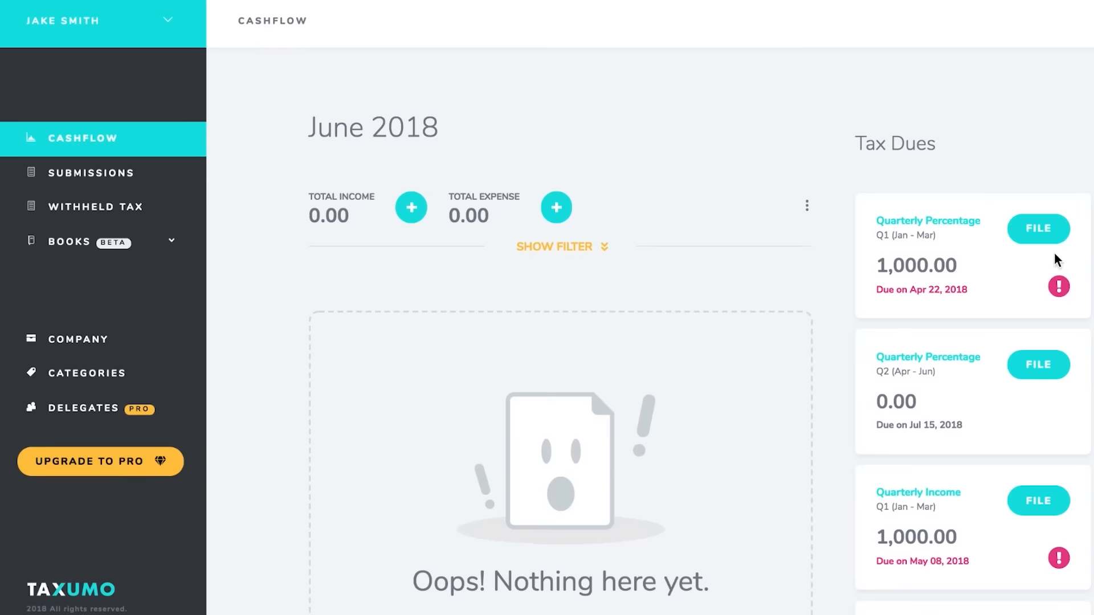
# - Begin filing the Q1 (Jan–Mar) Quarterly Percentage tax showing 1,000.00 due from the Tax Dues card
pyautogui.click(1037, 229)
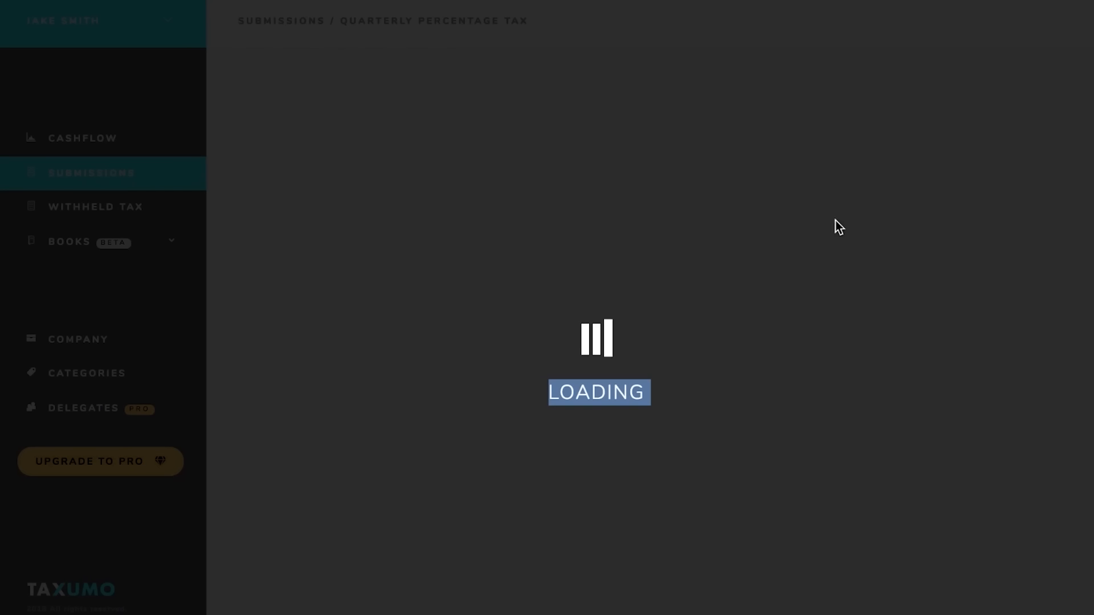